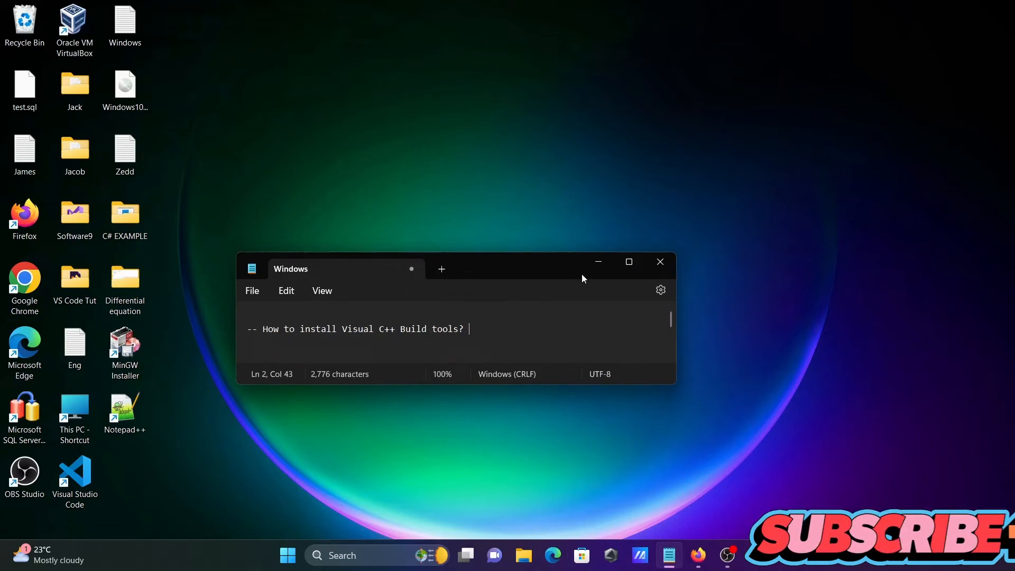
# Launch Firefox and open the 'Visual Studio: IDE and Code Editor' Google result.
pyautogui.click(660, 262)
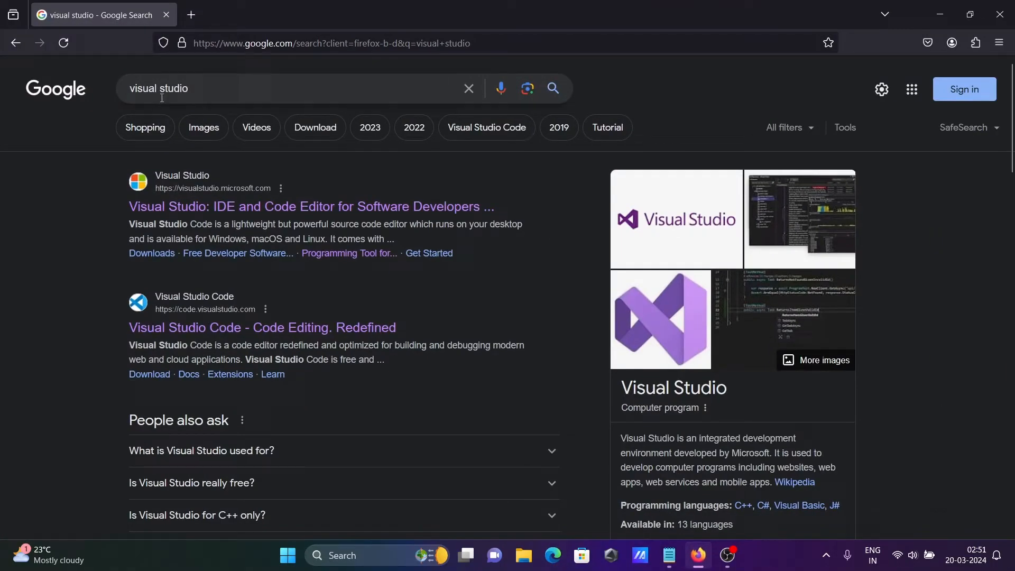
pyautogui.moveTo(231, 196)
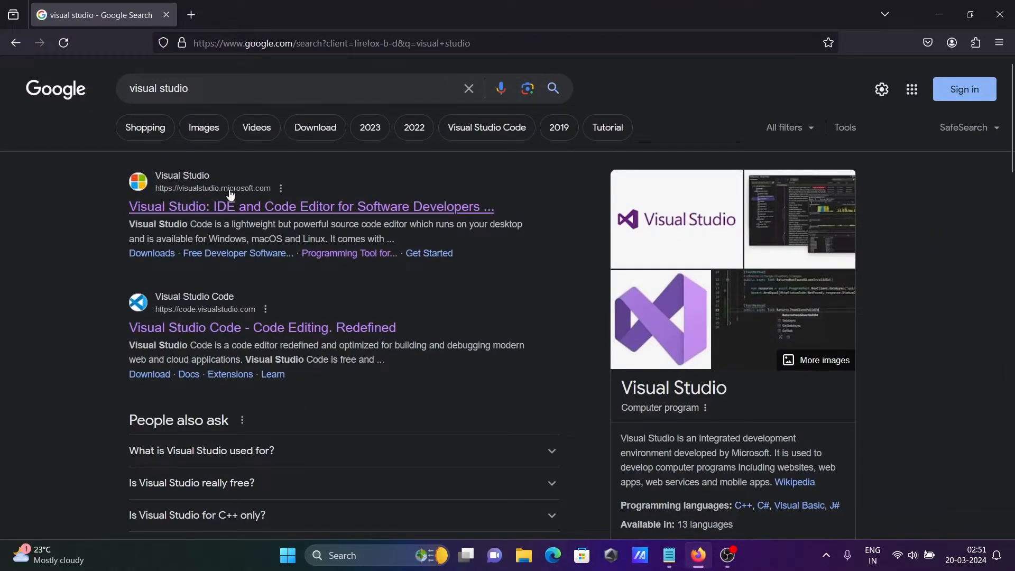
pyautogui.click(311, 206)
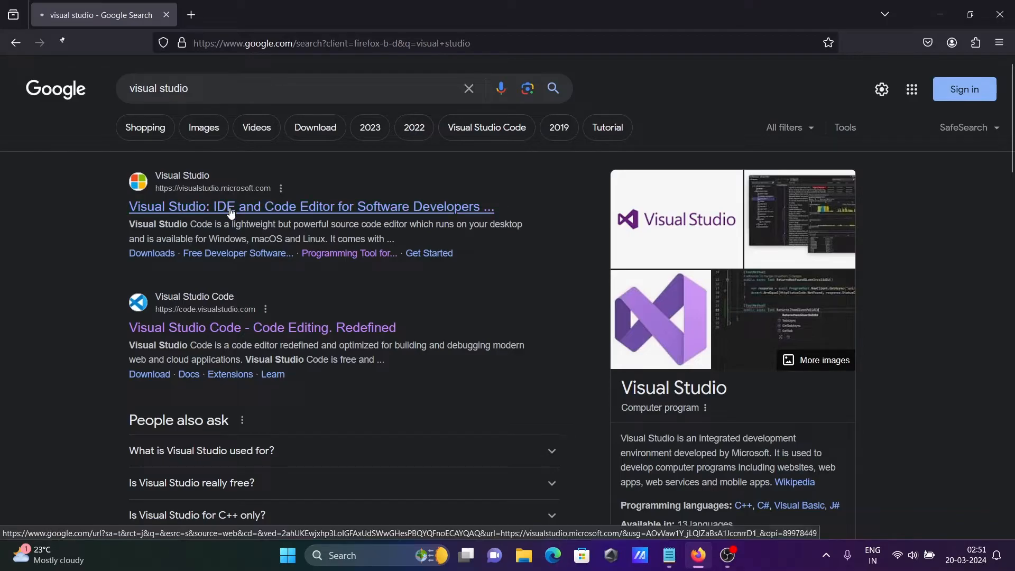
# Download the Visual Studio Enterprise 2022 installer from the Download Visual Studio menu.
pyautogui.click(311, 206)
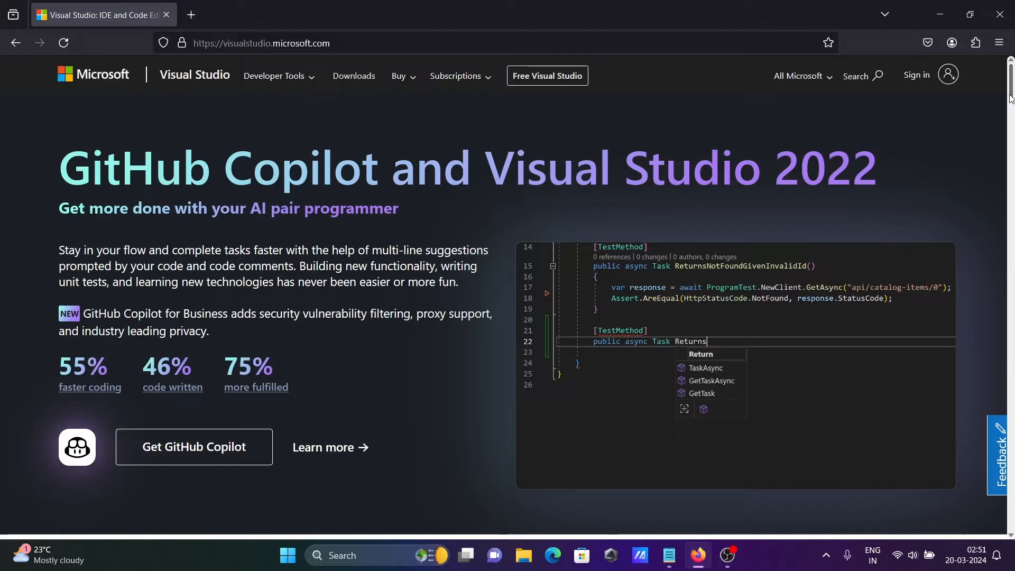
pyautogui.scroll(-3)
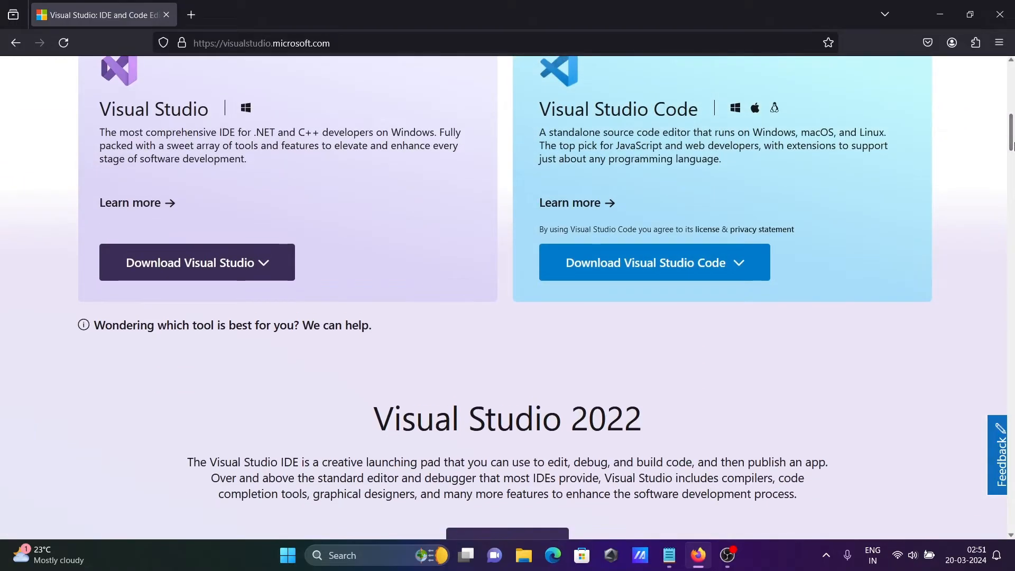
pyautogui.click(196, 262)
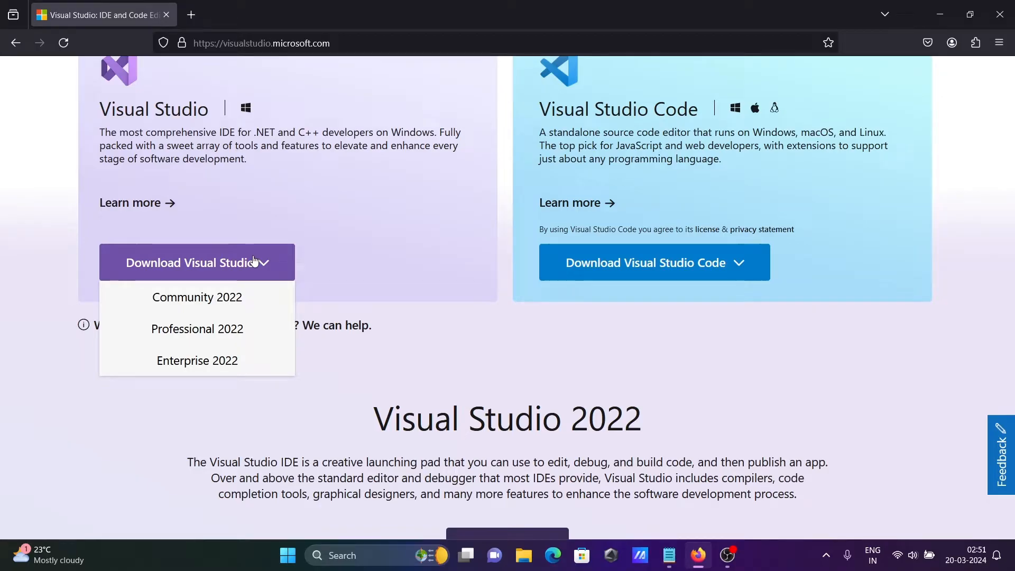
pyautogui.click(196, 360)
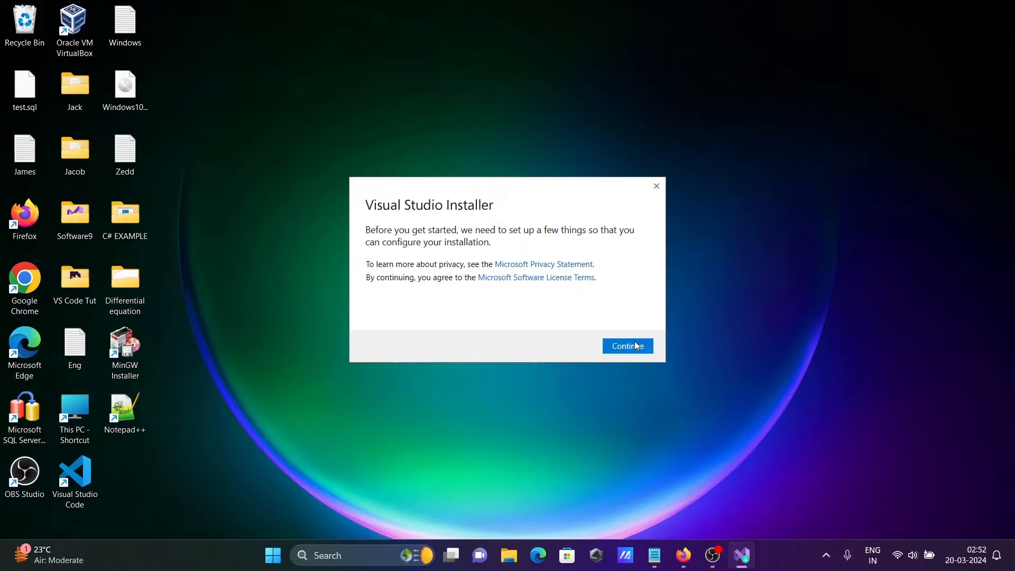
# Continue past the installer terms so it downloads its setup components.
pyautogui.click(626, 346)
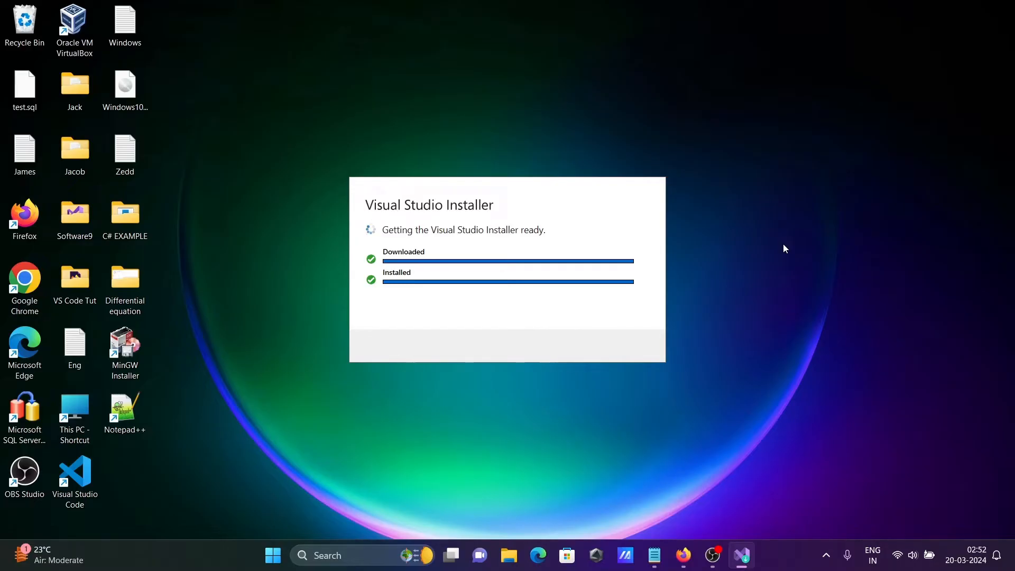
pyautogui.moveTo(402, 287)
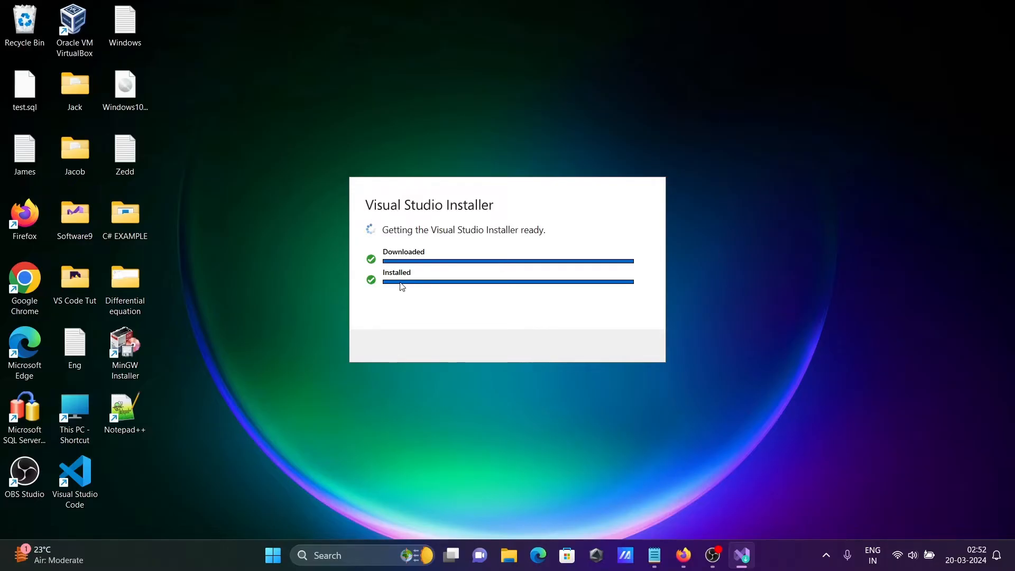
pyautogui.moveTo(641, 221)
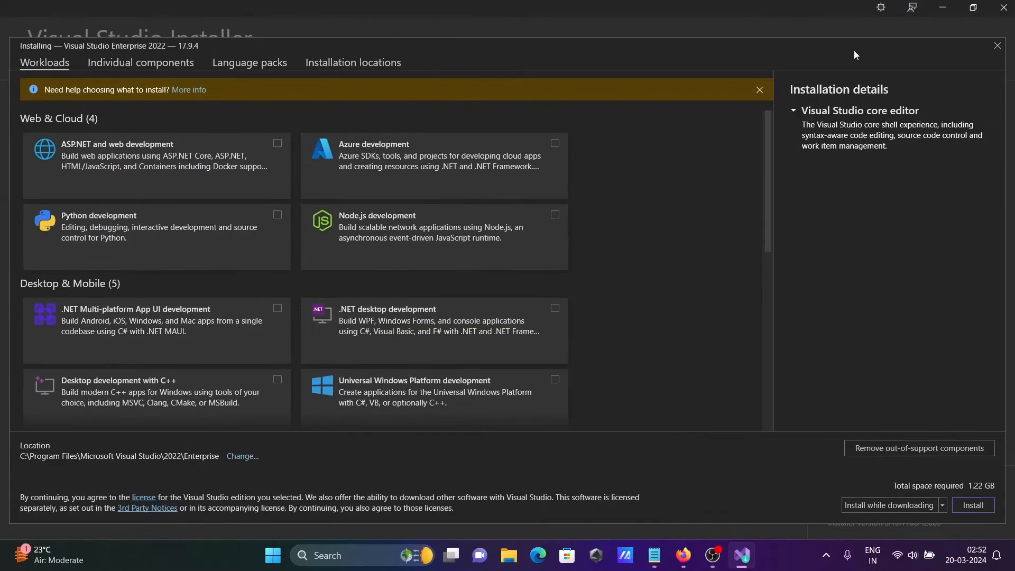
pyautogui.moveTo(70, 119)
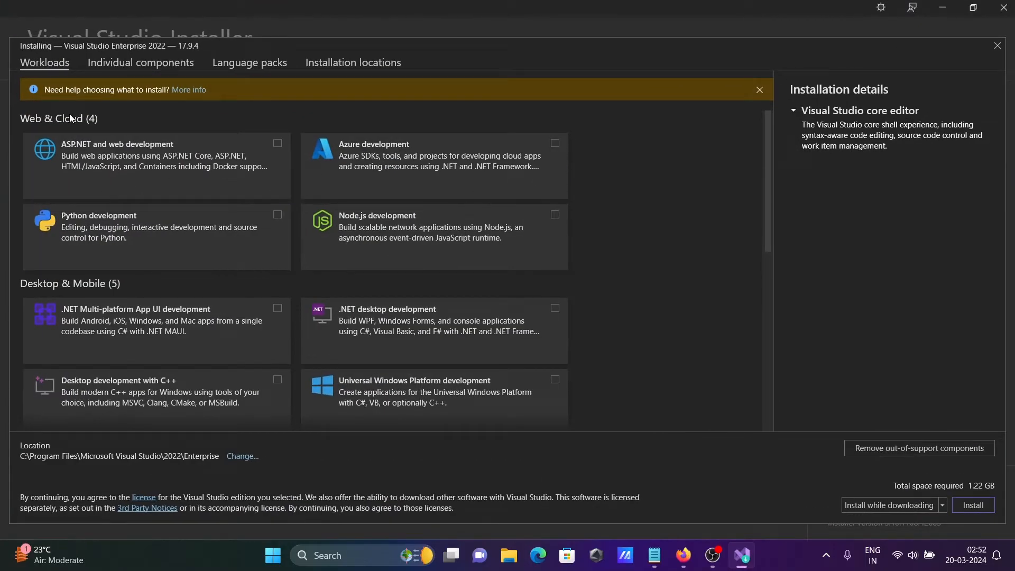
pyautogui.moveTo(720, 140)
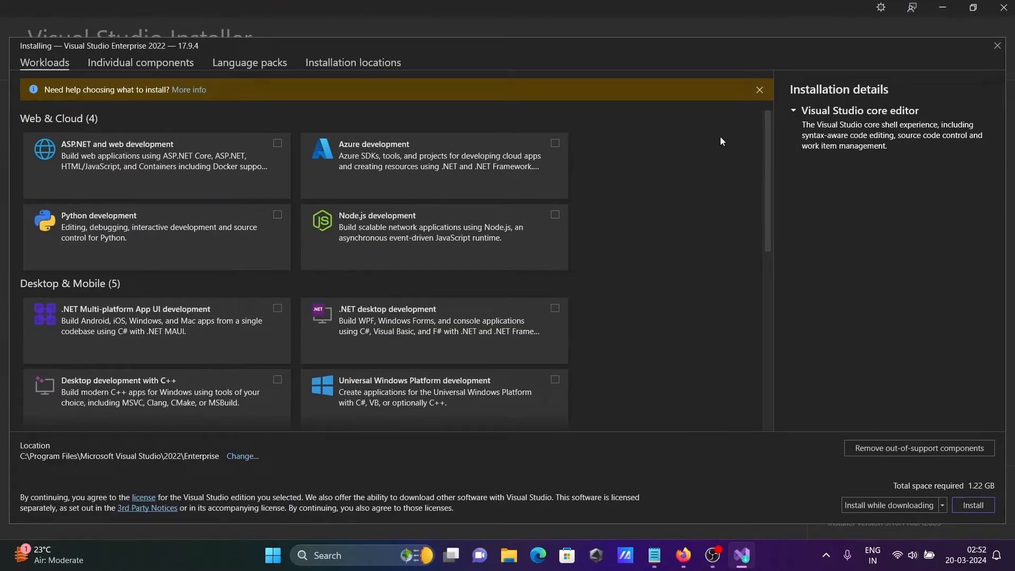
pyautogui.moveTo(136, 392)
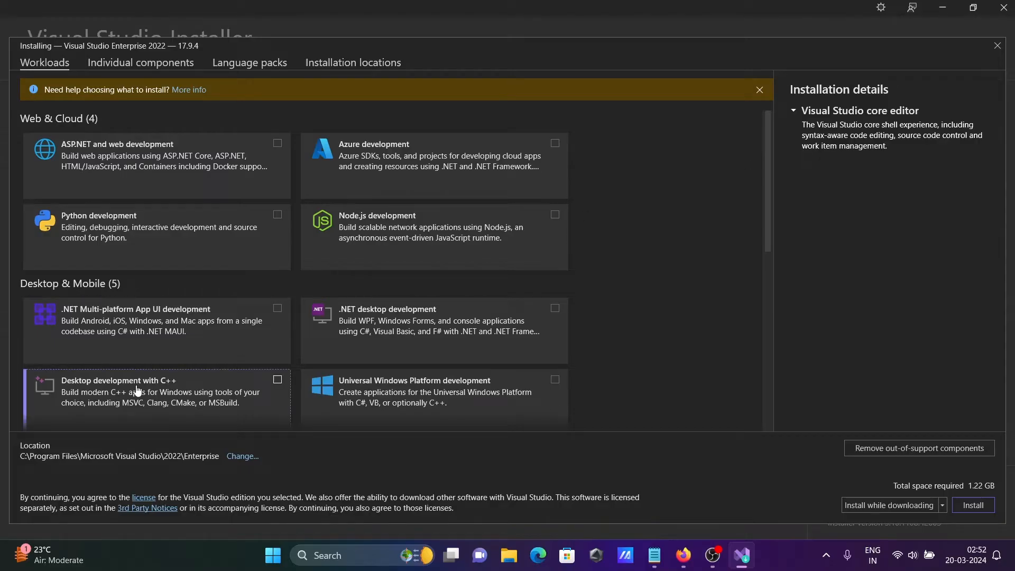
# Tick the Desktop development with C++ workload for Enterprise 2022.
pyautogui.click(277, 379)
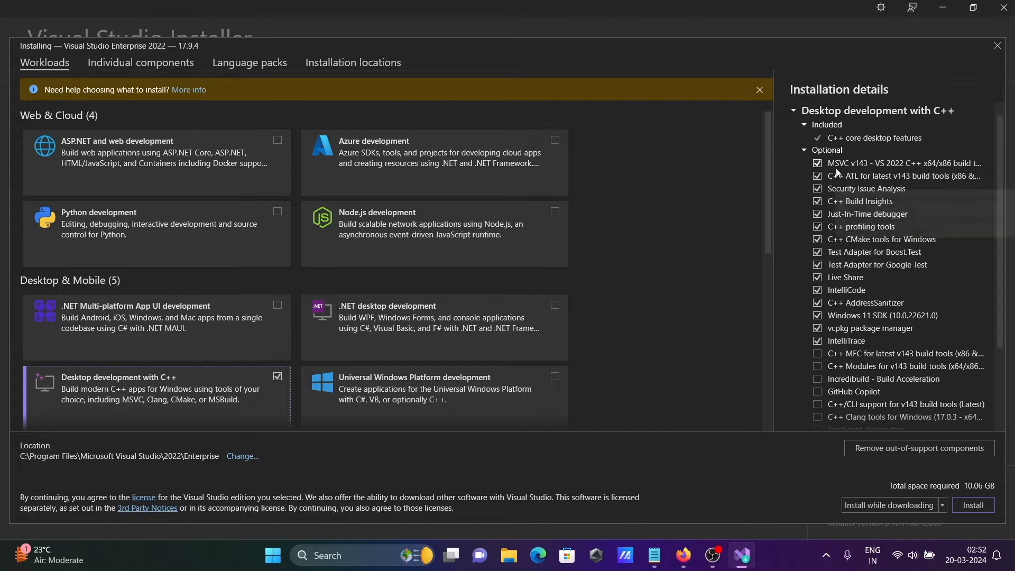
pyautogui.moveTo(875, 221)
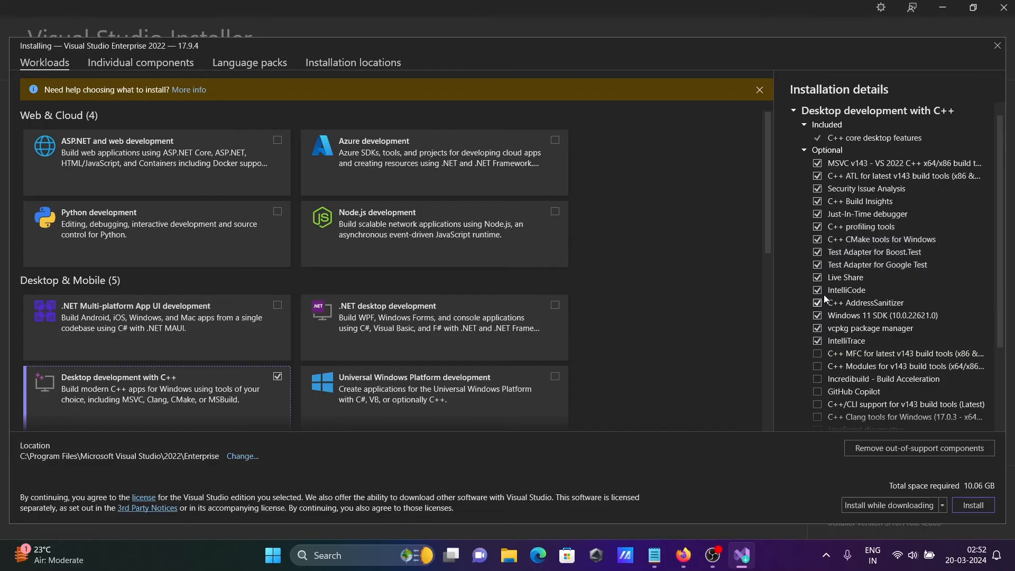
pyautogui.moveTo(890, 379)
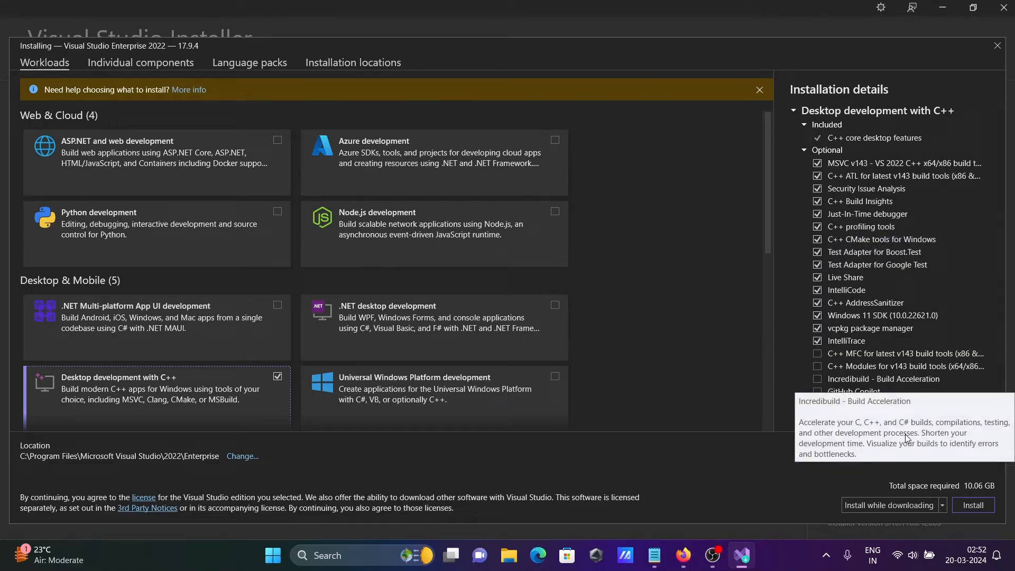
# Start installing Visual Studio Enterprise 2022 with the C++ workload.
pyautogui.click(973, 504)
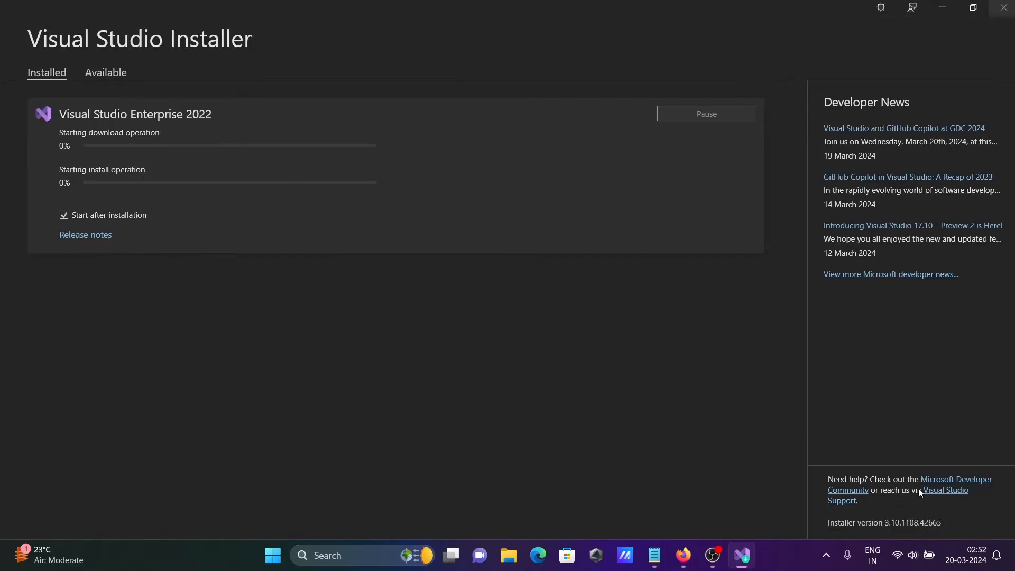
pyautogui.moveTo(111, 128)
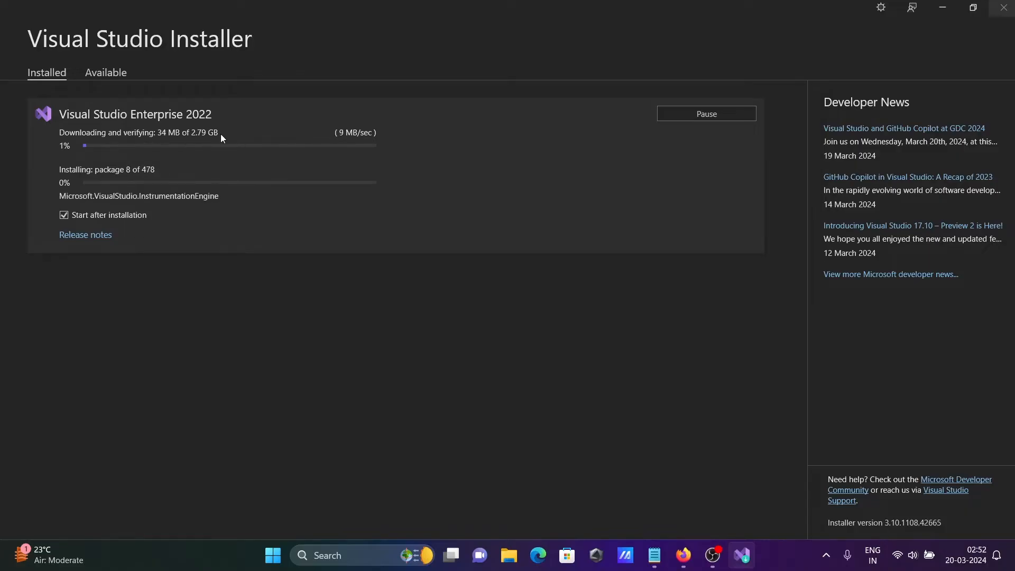
pyautogui.moveTo(183, 176)
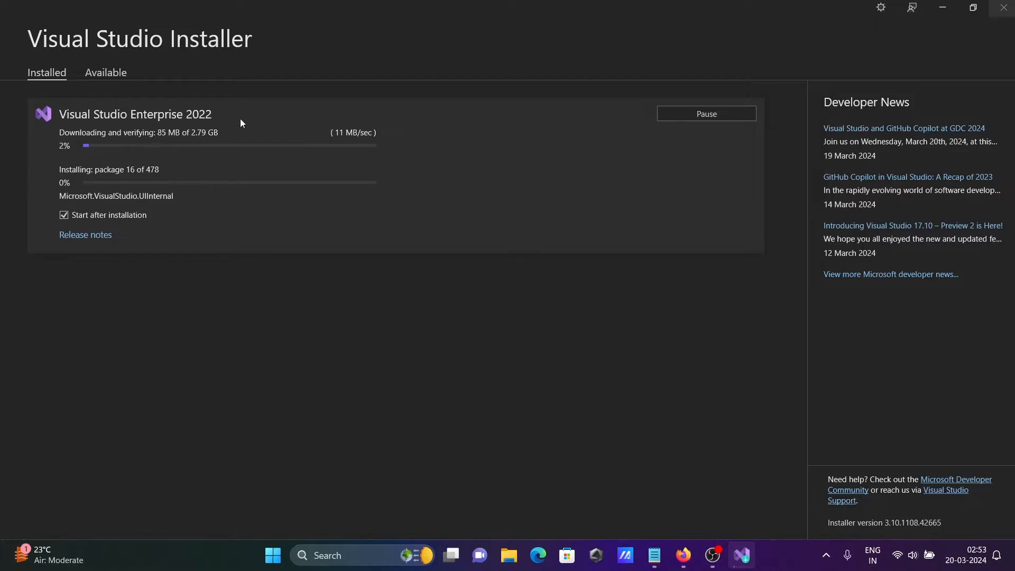
pyautogui.moveTo(222, 139)
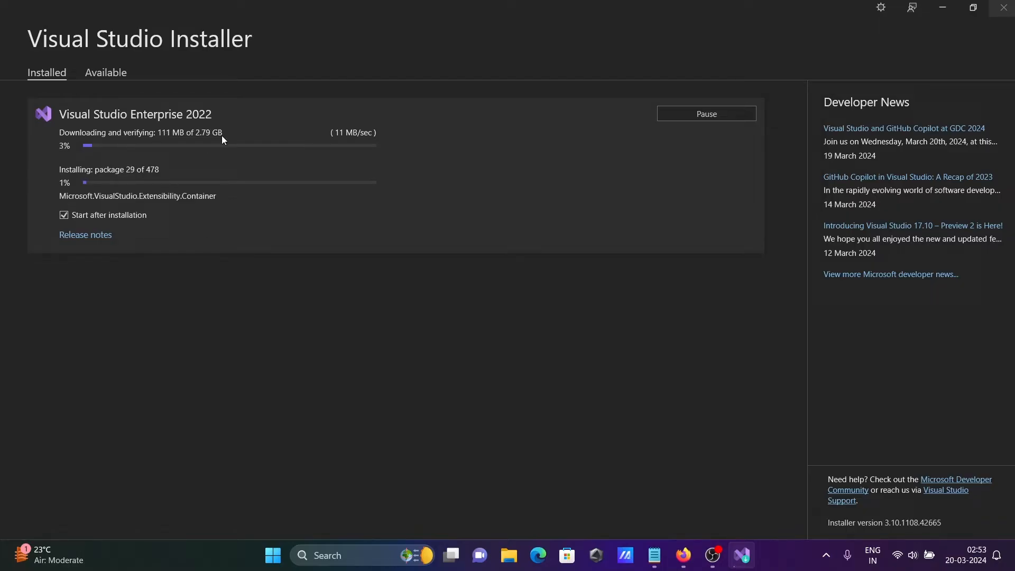
pyautogui.moveTo(484, 163)
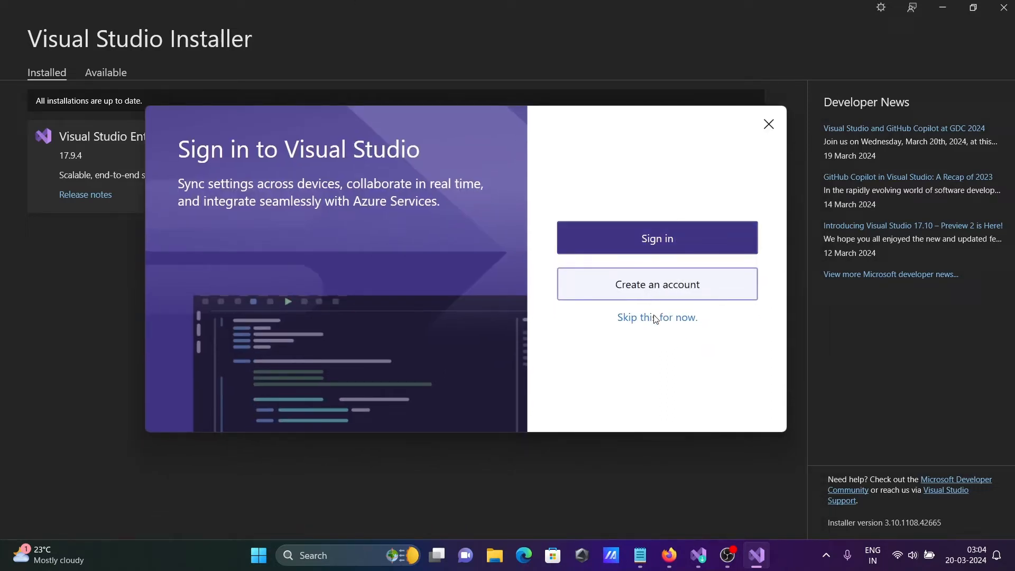
# Skip sign-in and start Visual Studio with General settings and the Dark theme.
pyautogui.click(656, 317)
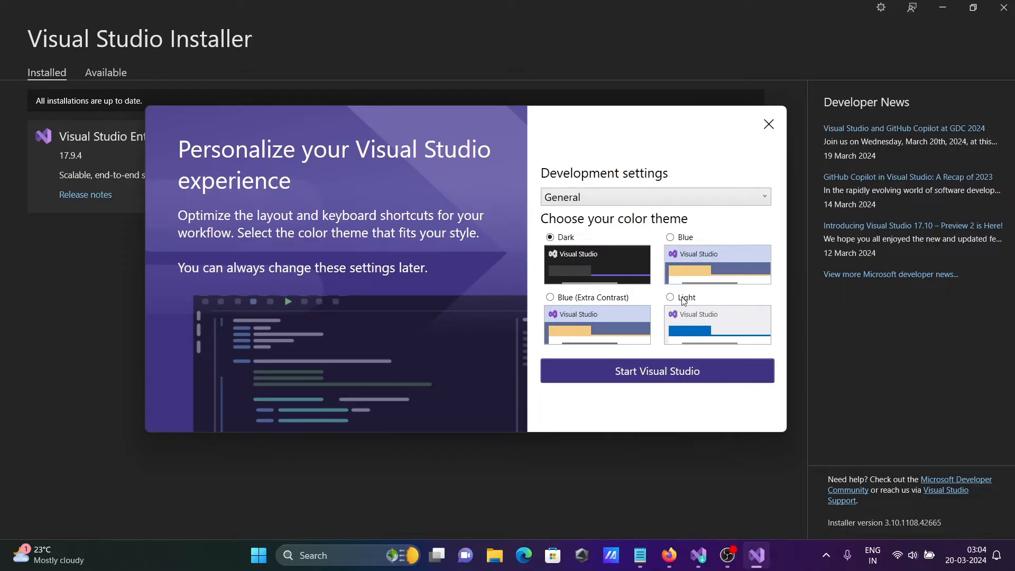
pyautogui.moveTo(585, 271)
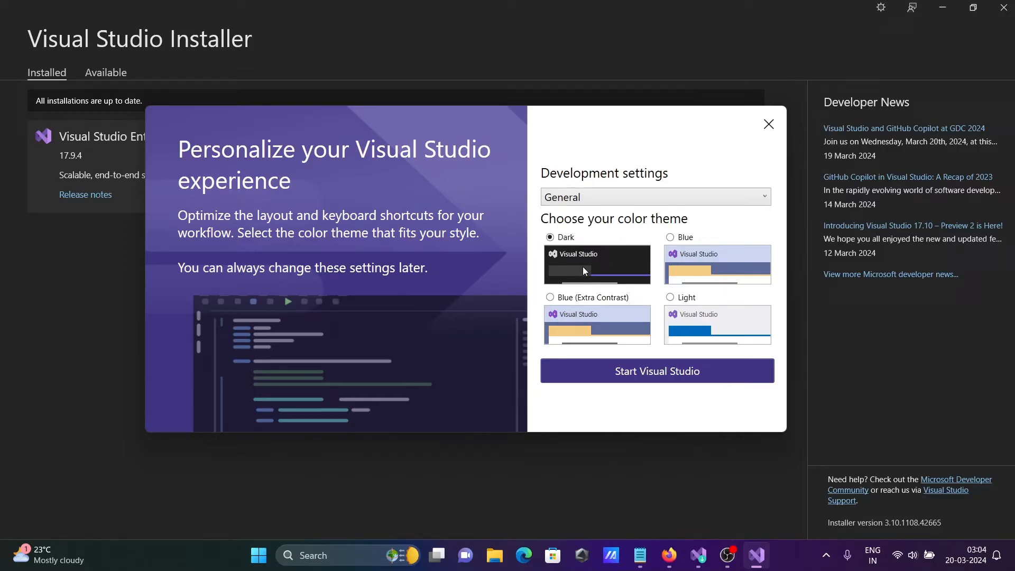
pyautogui.moveTo(648, 381)
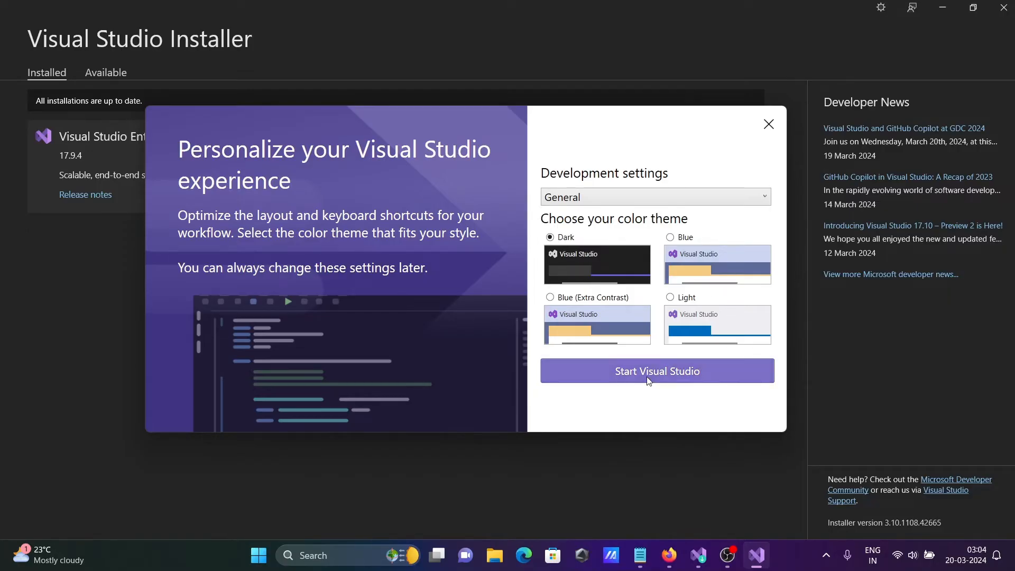
pyautogui.click(656, 371)
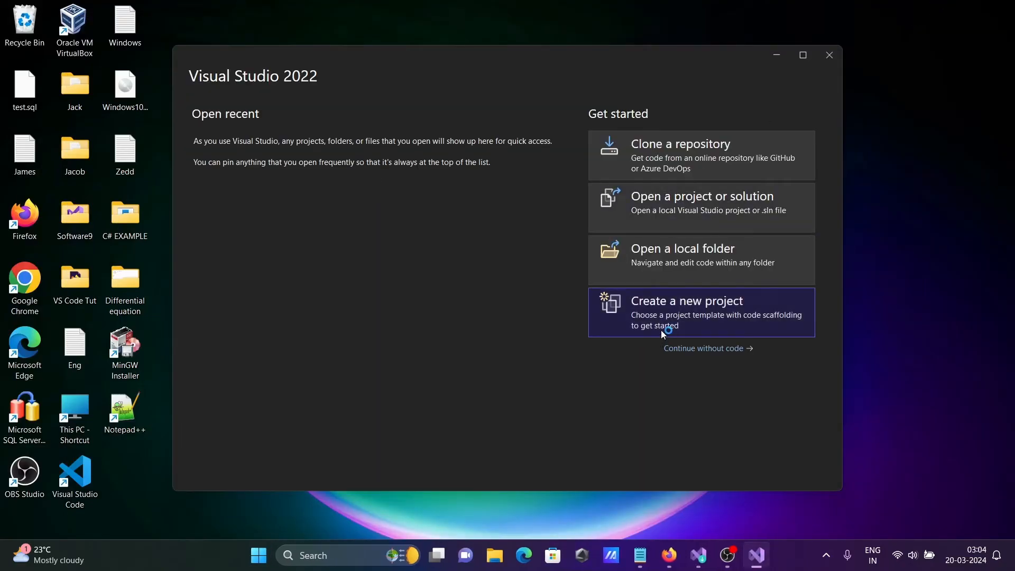
pyautogui.click(700, 312)
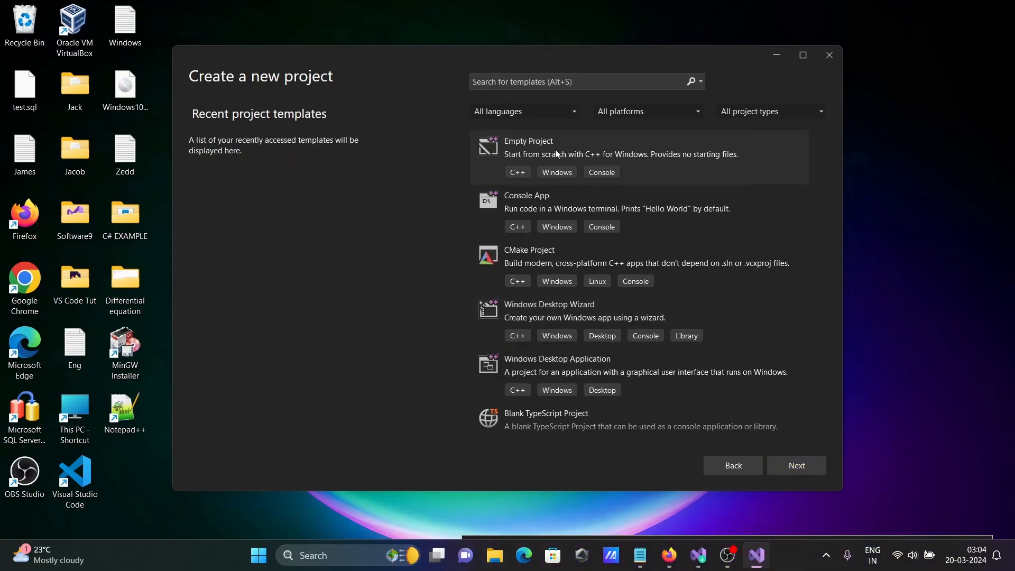
pyautogui.moveTo(601, 220)
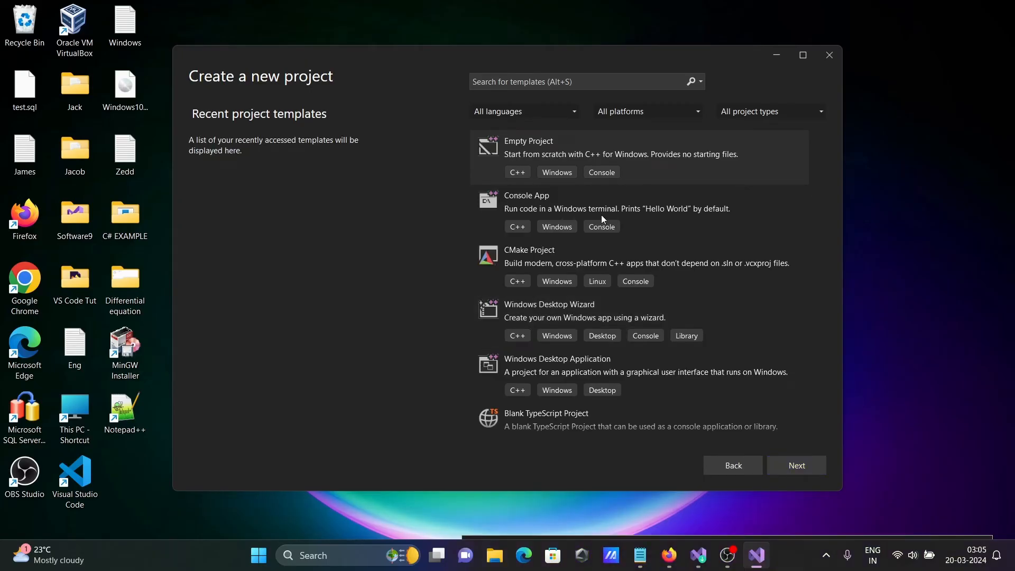
pyautogui.moveTo(512, 282)
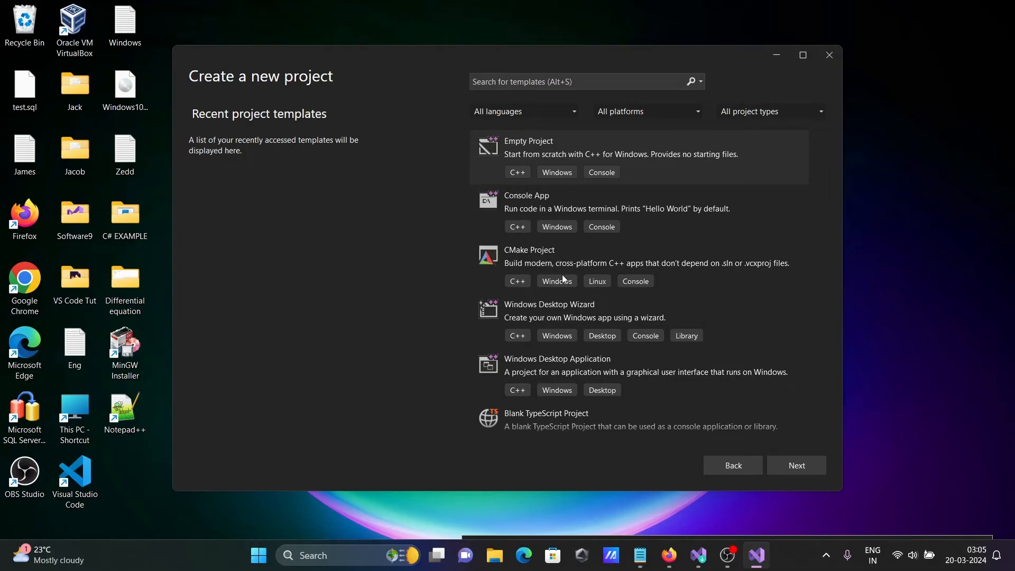
pyautogui.moveTo(452, 70)
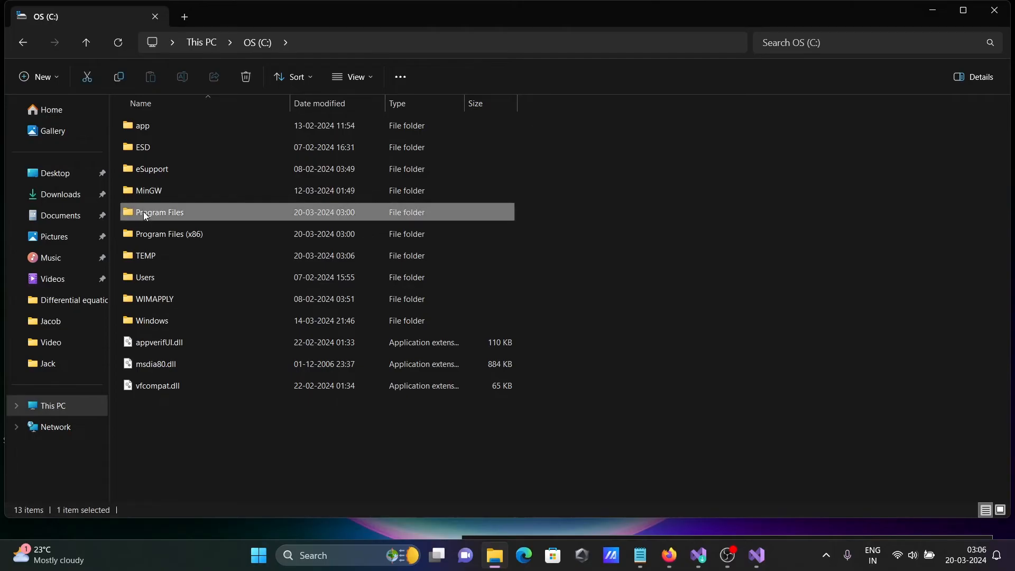
# Navigate into Program Files > Microsoft Visual Studio > 2022 and select the Enterprise folder.
pyautogui.doubleClick(160, 212)
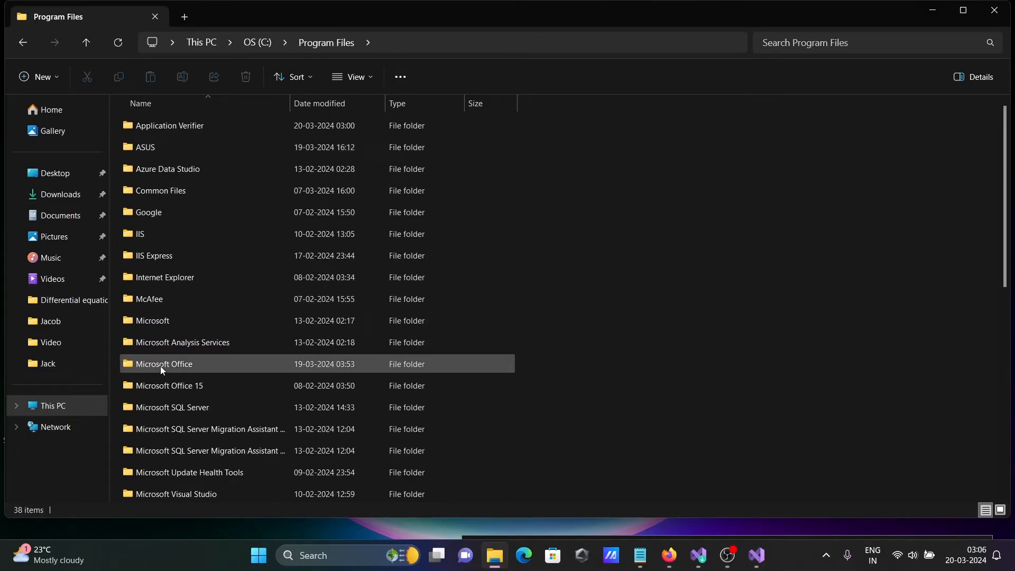
pyautogui.click(169, 385)
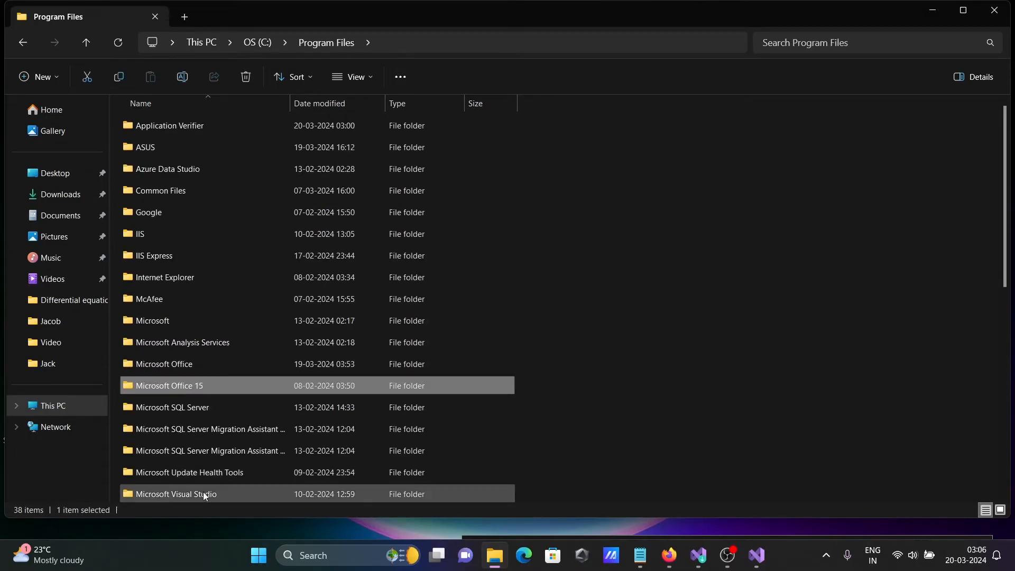
pyautogui.doubleClick(176, 494)
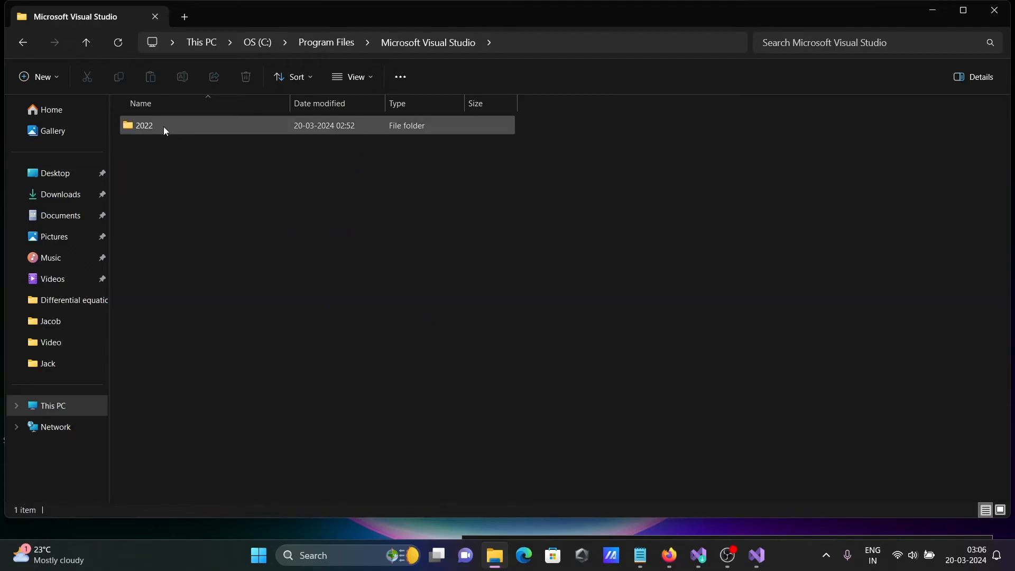
pyautogui.doubleClick(144, 125)
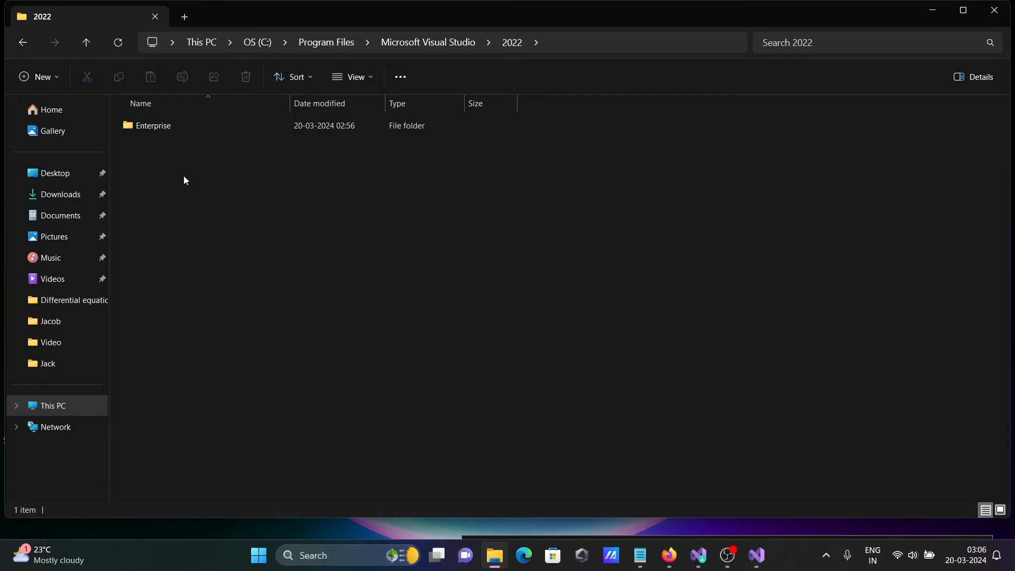
pyautogui.moveTo(172, 140)
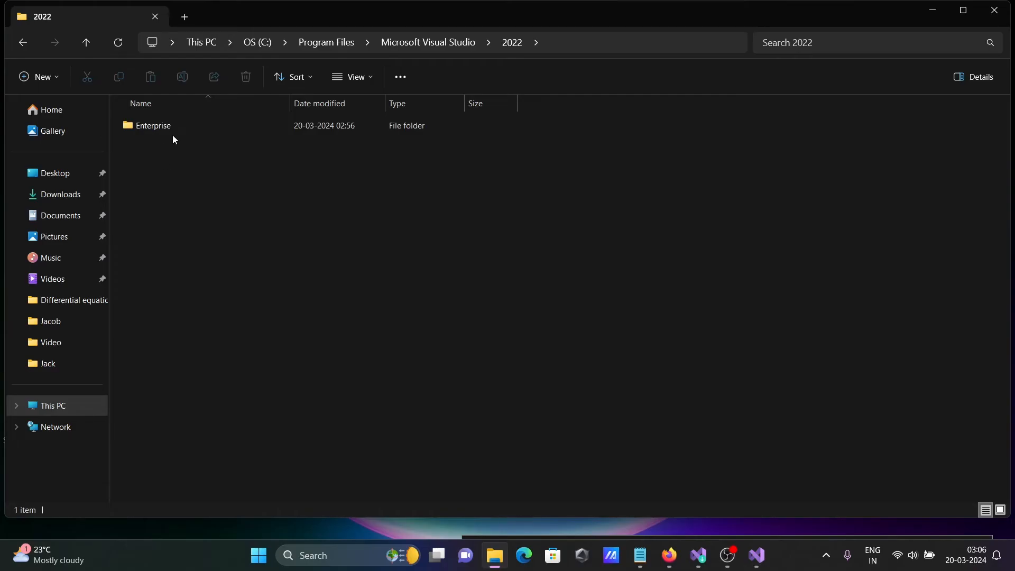
pyautogui.click(153, 126)
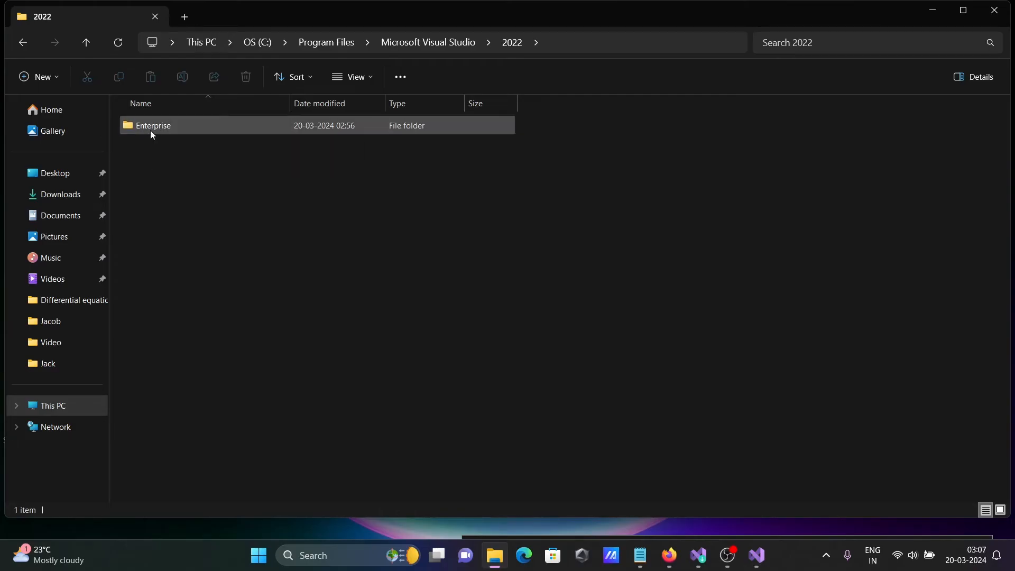
pyautogui.moveTo(154, 124)
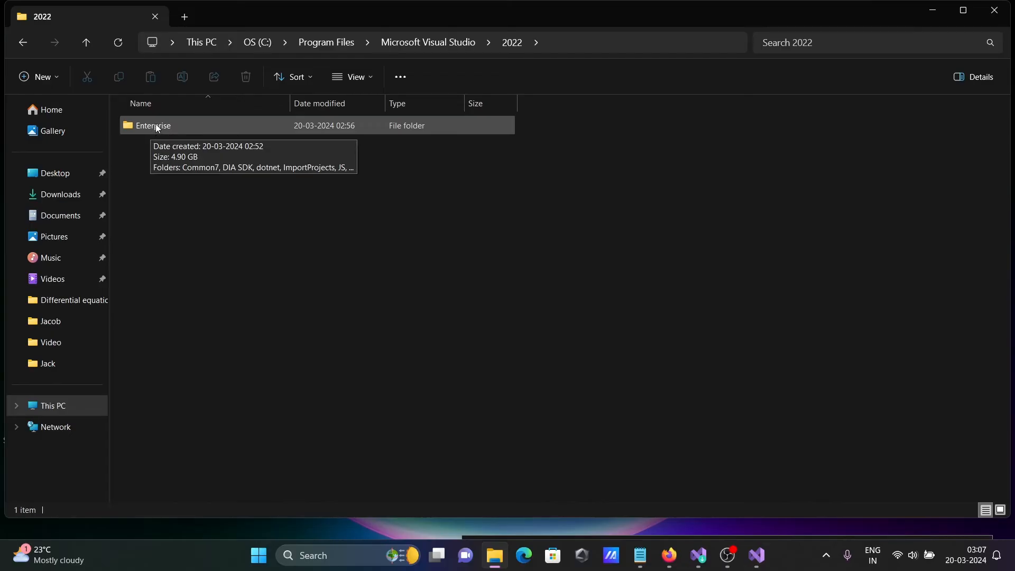
# Go on into Enterprise > MSBuild > Current > Bin and look through its contents.
pyautogui.doubleClick(153, 126)
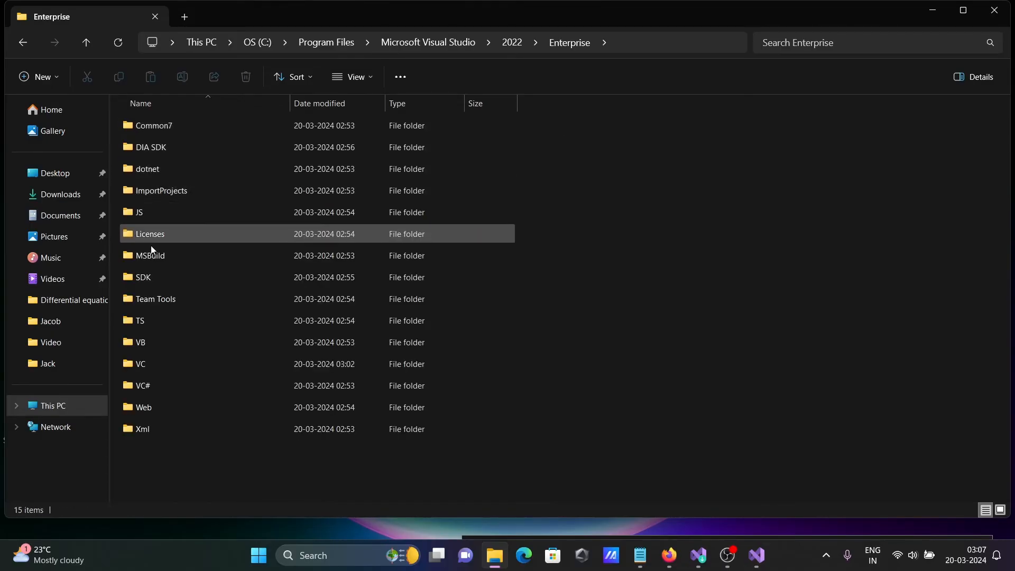
pyautogui.doubleClick(151, 255)
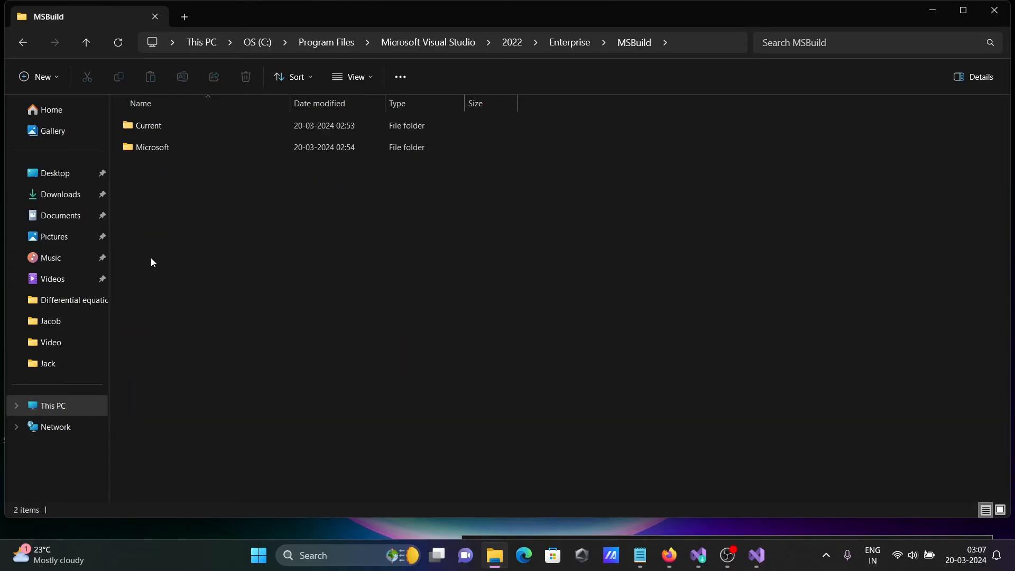
pyautogui.doubleClick(148, 125)
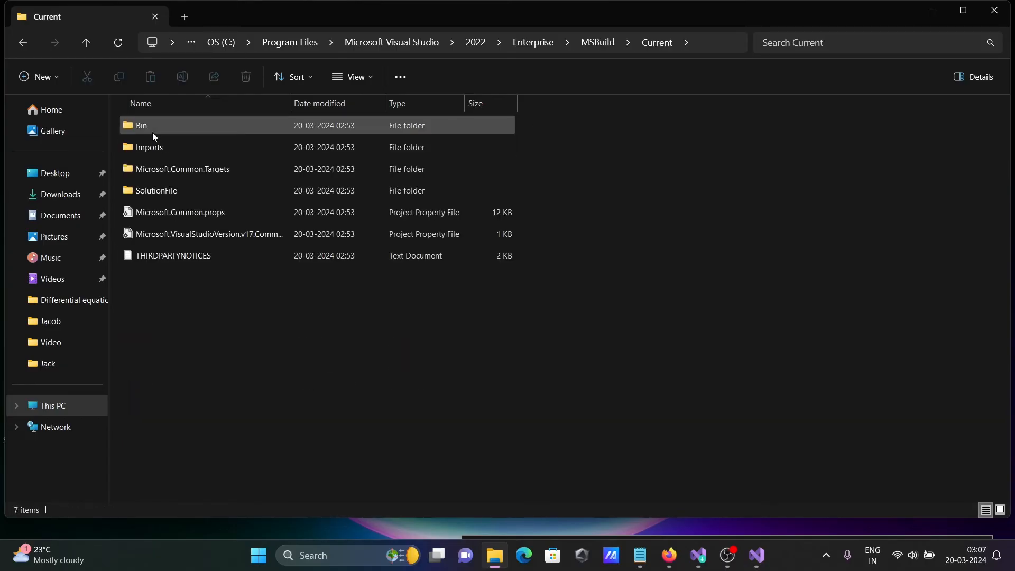
pyautogui.doubleClick(141, 125)
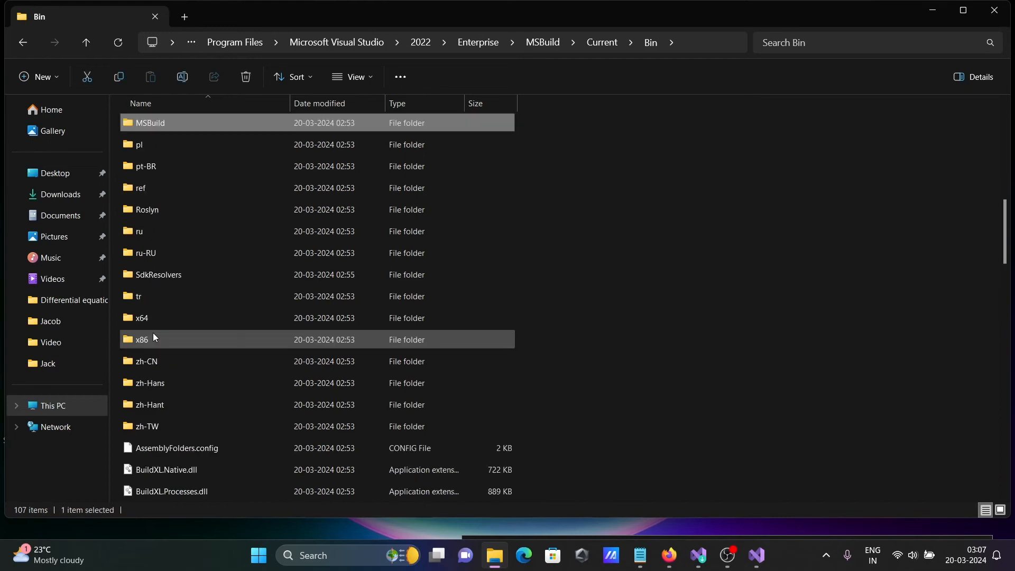
pyautogui.scroll(-3)
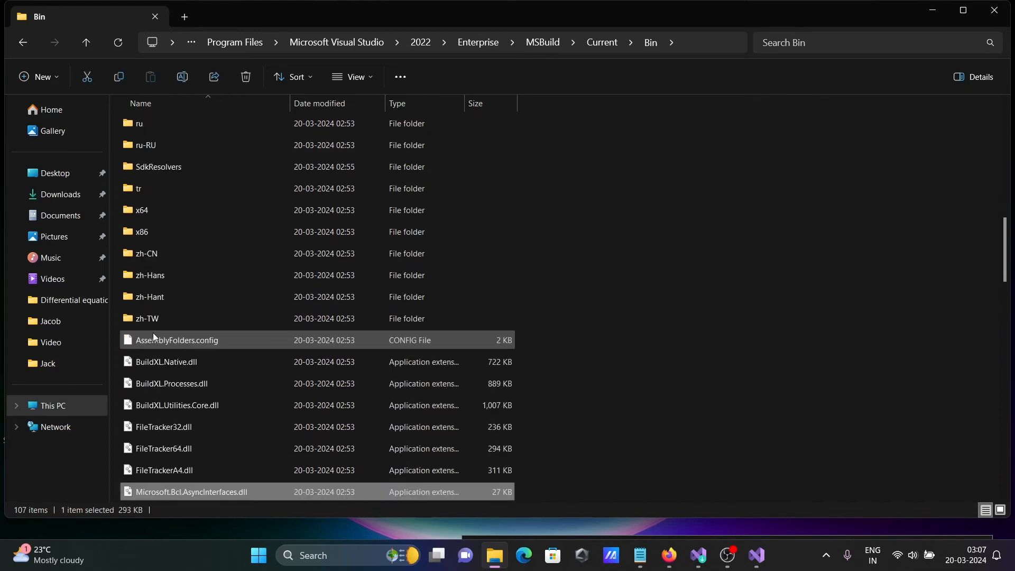
pyautogui.scroll(-3)
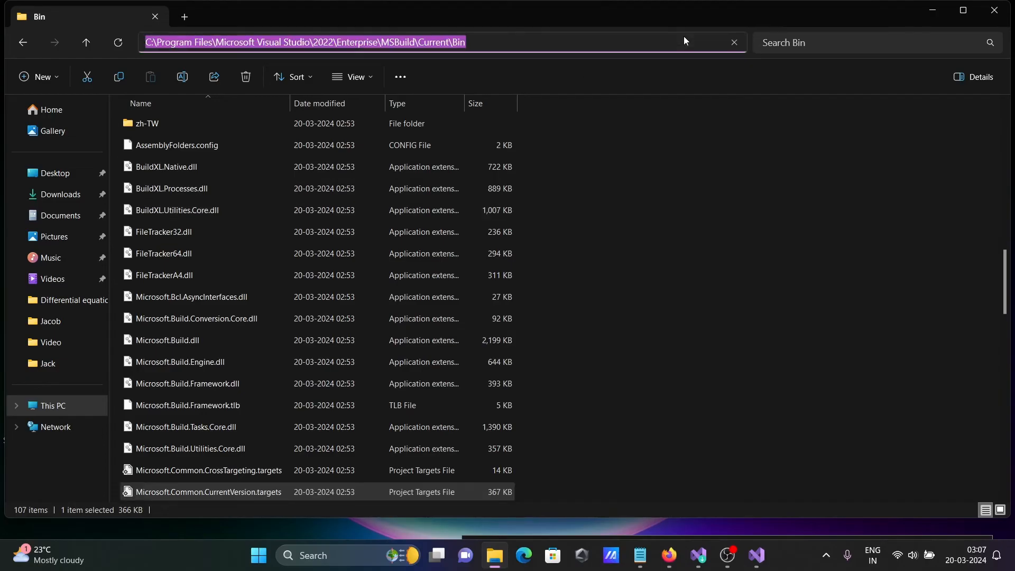
pyautogui.moveTo(675, 284)
pyautogui.write('edit')
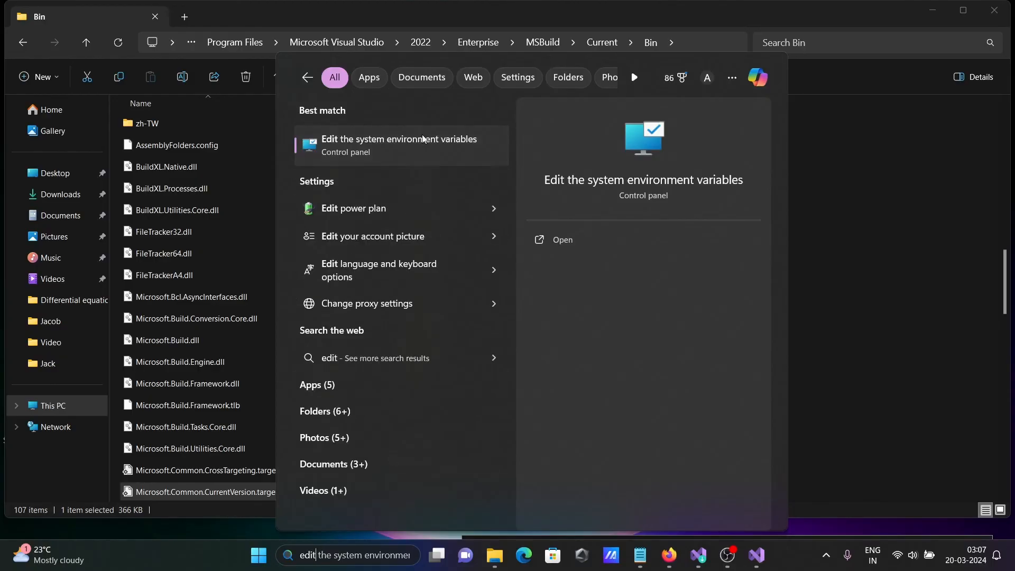
# Bring up System Properties and show the Environment Variables list.
pyautogui.click(400, 145)
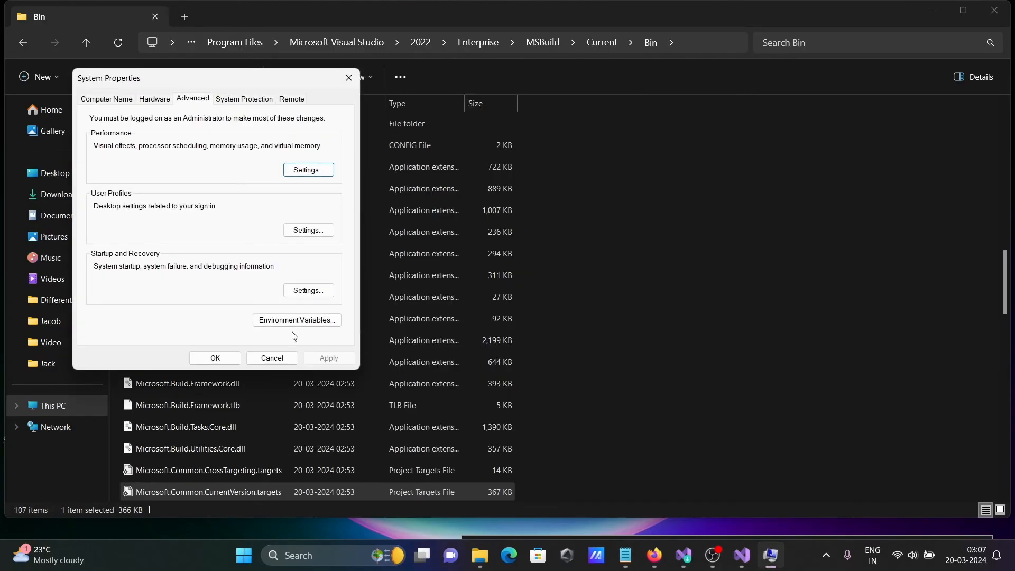
pyautogui.click(296, 319)
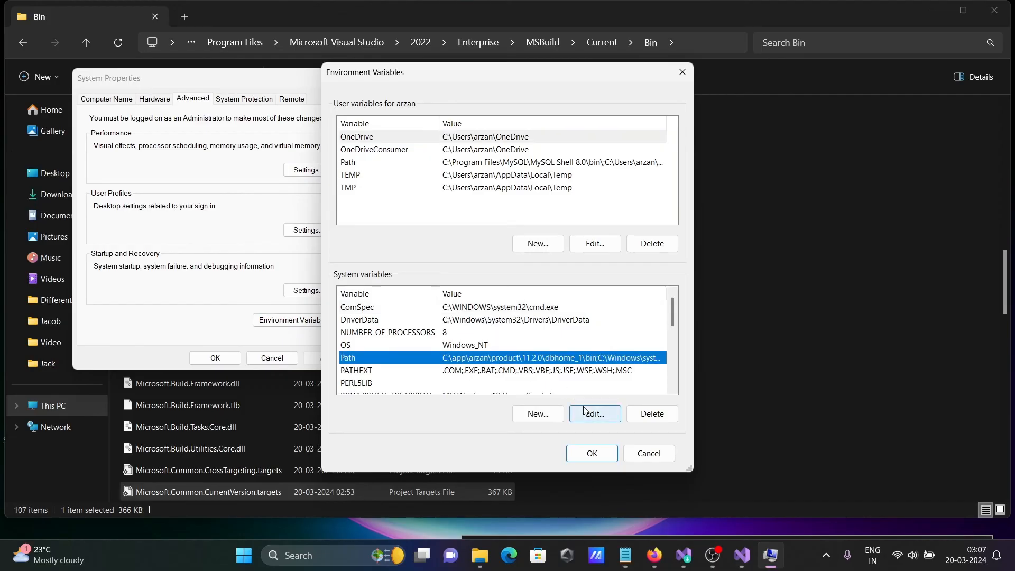
# Add 'C:\Program Files\Microsoft Visual Studio\2022\Enterprise\MSBuild\Current\Bin' to the system Path and save.
pyautogui.click(593, 413)
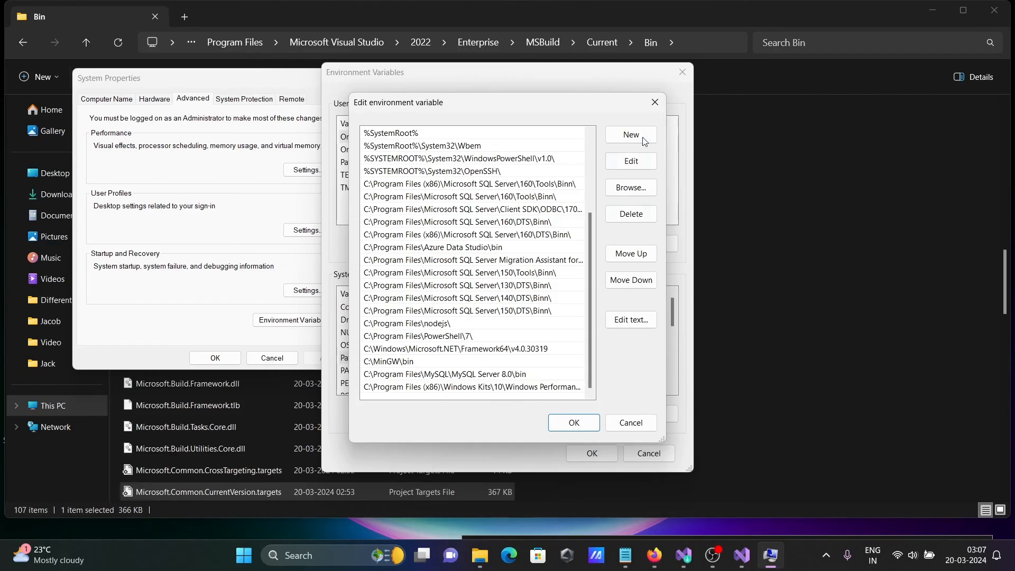
pyautogui.click(629, 135)
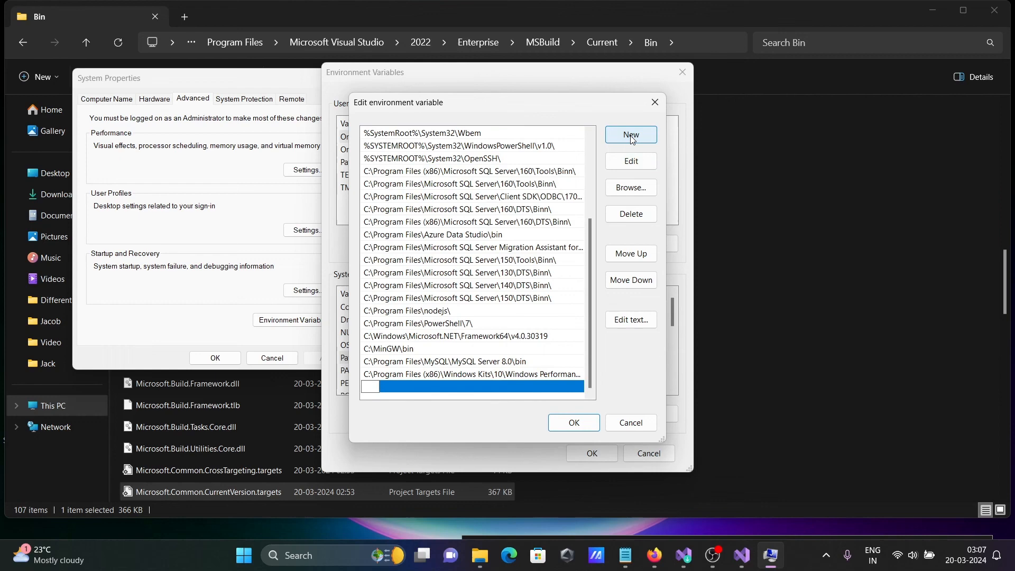
pyautogui.write('C:\\Program Files\\Microsoft Visual Studio\\2022\\Enterprise\\MSBuild\\Current\\Bin')
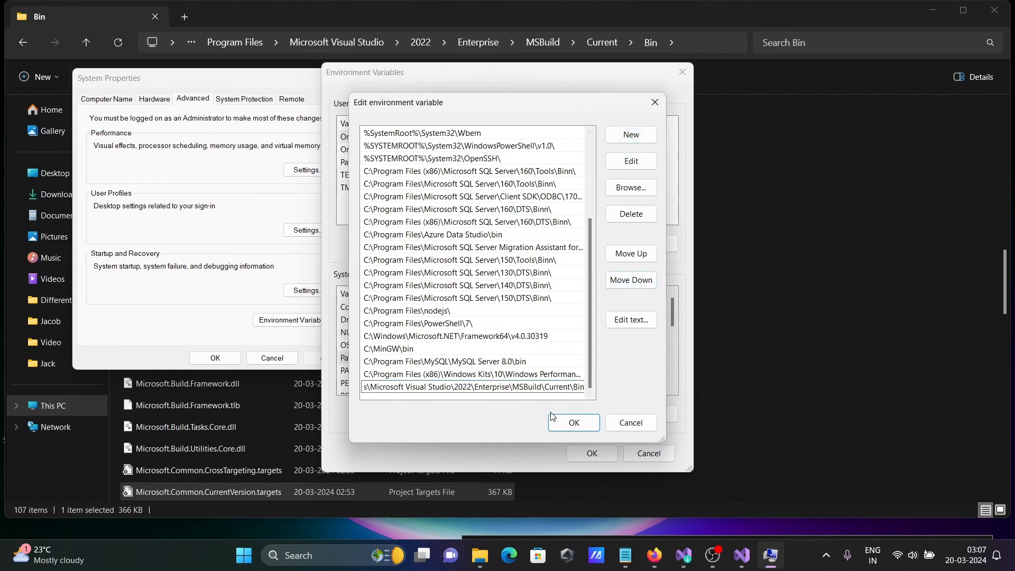
pyautogui.click(572, 422)
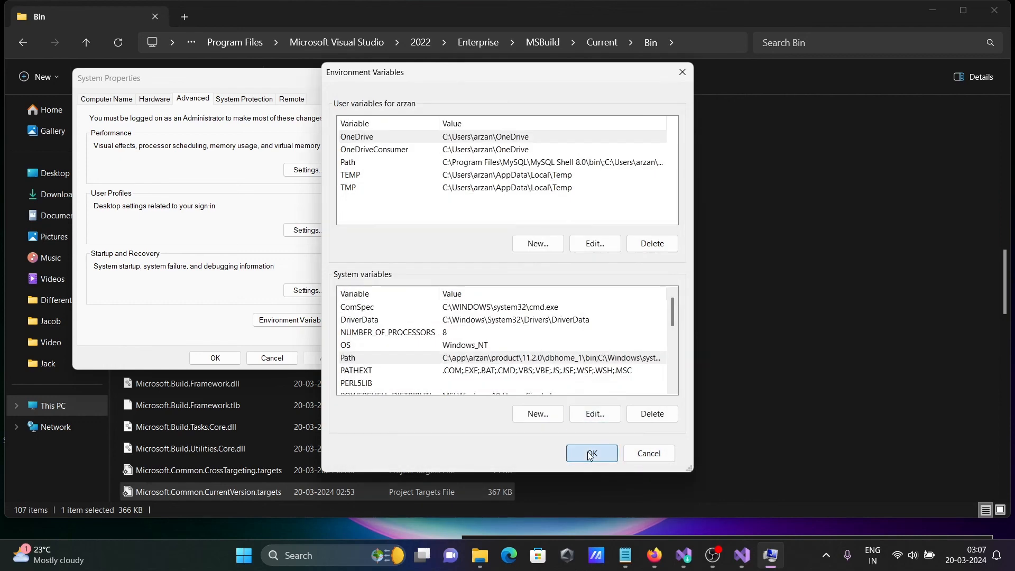
pyautogui.click(590, 454)
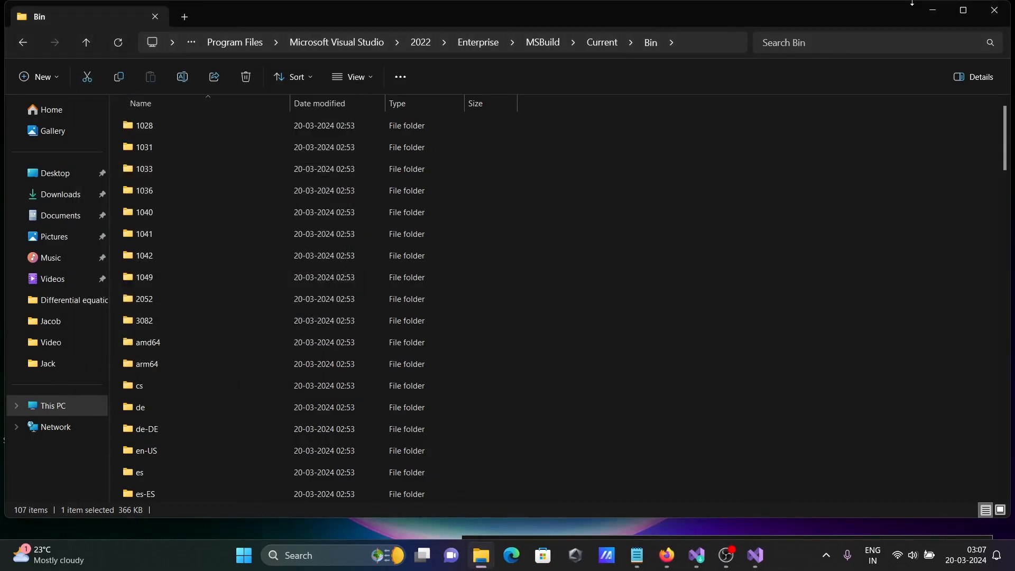
# Minimize File Explorer and show the Notepad 'How to install Visual C++ Build tools?' notes.
pyautogui.click(754, 555)
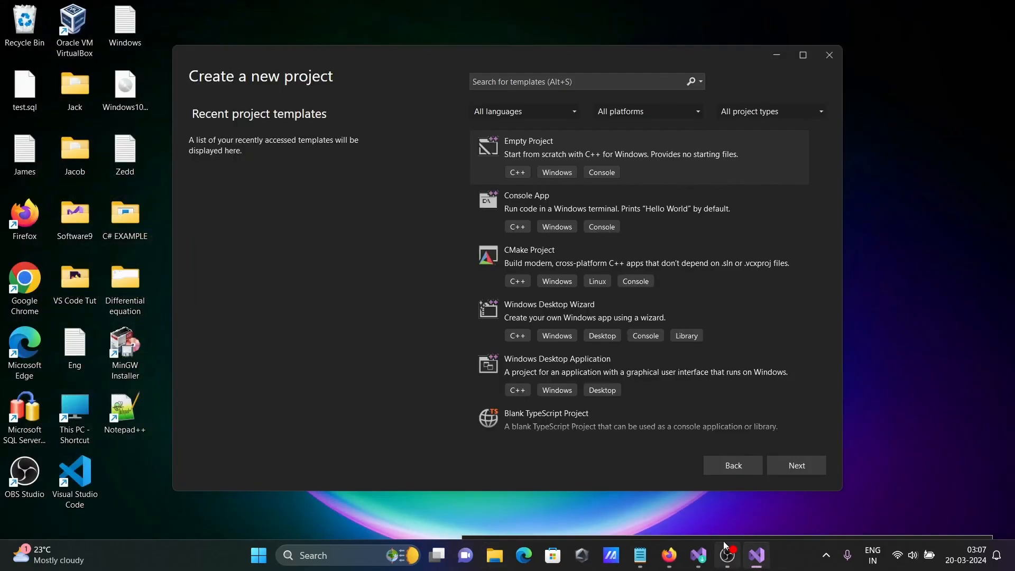
pyautogui.click(640, 556)
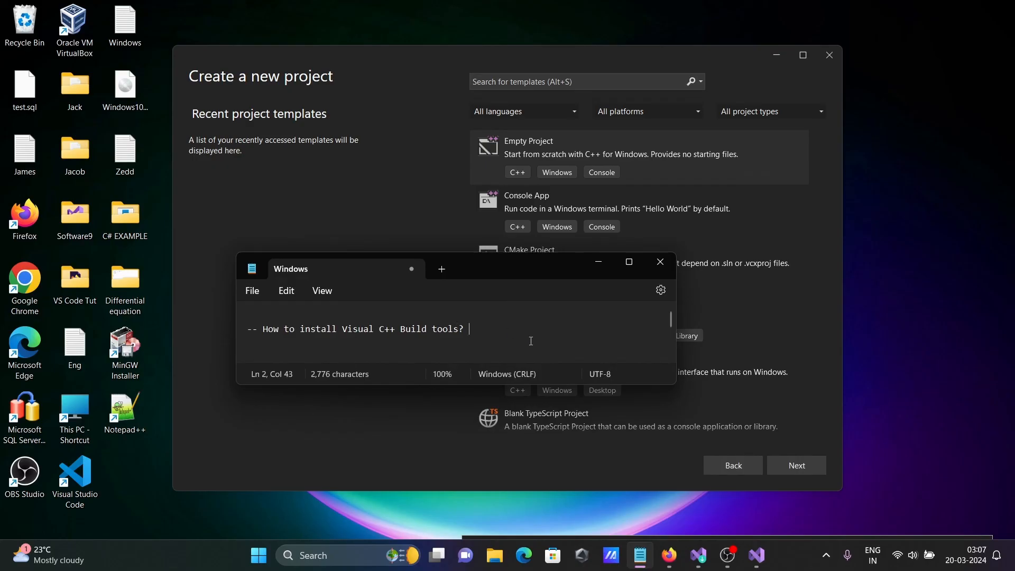
pyautogui.moveTo(392, 159)
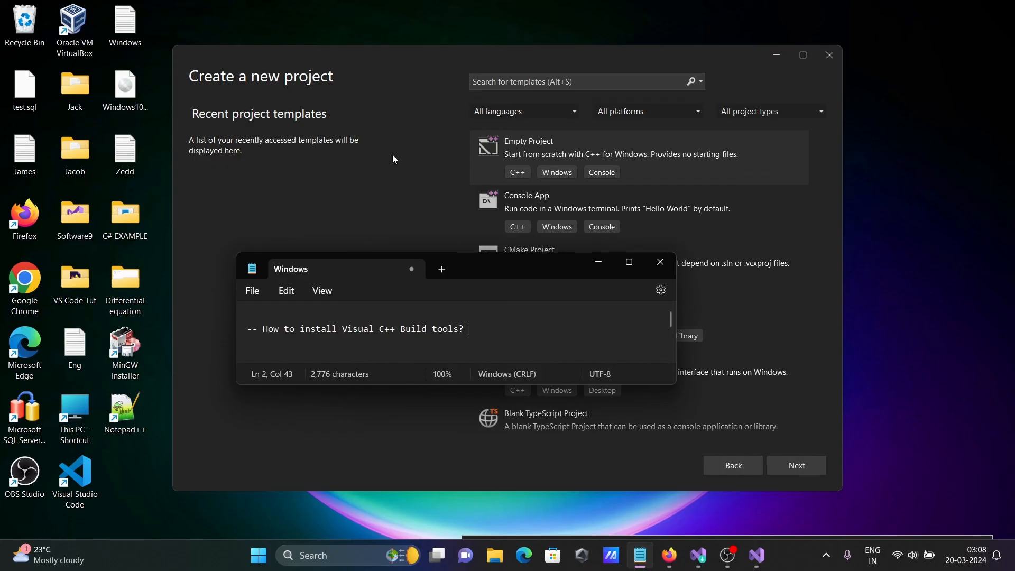